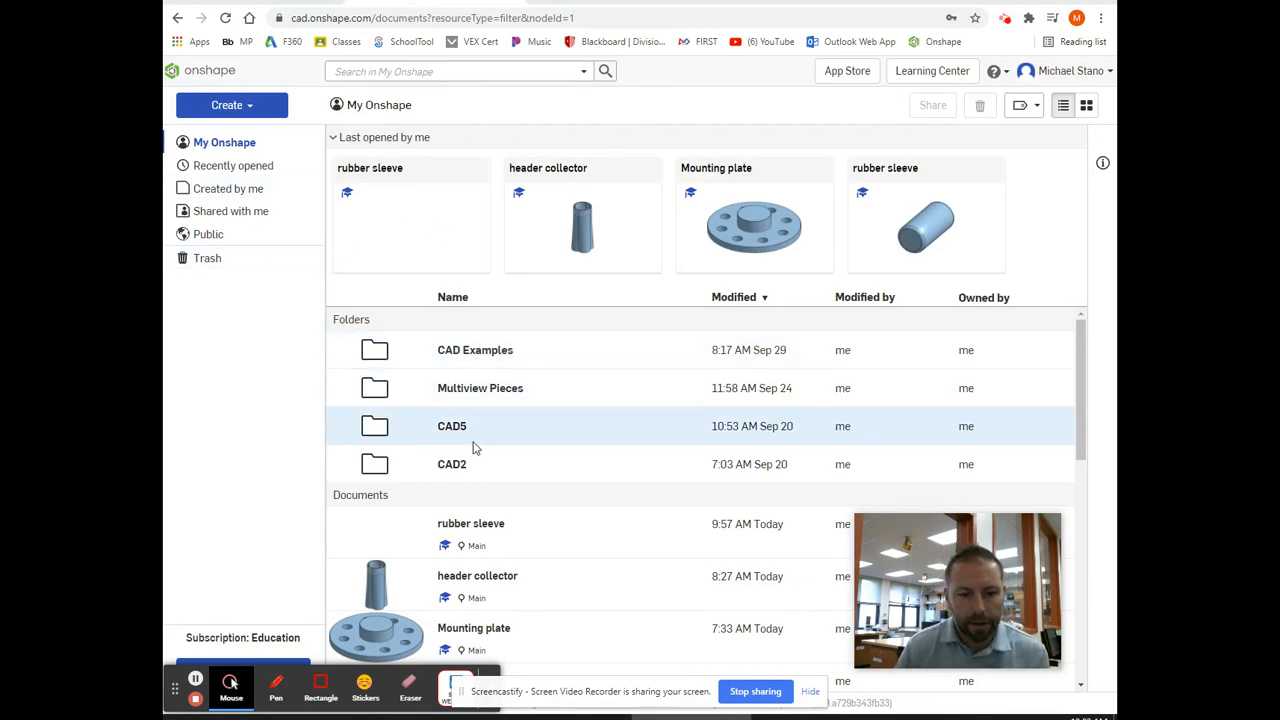
# Create a blank Onshape document named 'rubber sleeve'.
pyautogui.click(231, 105)
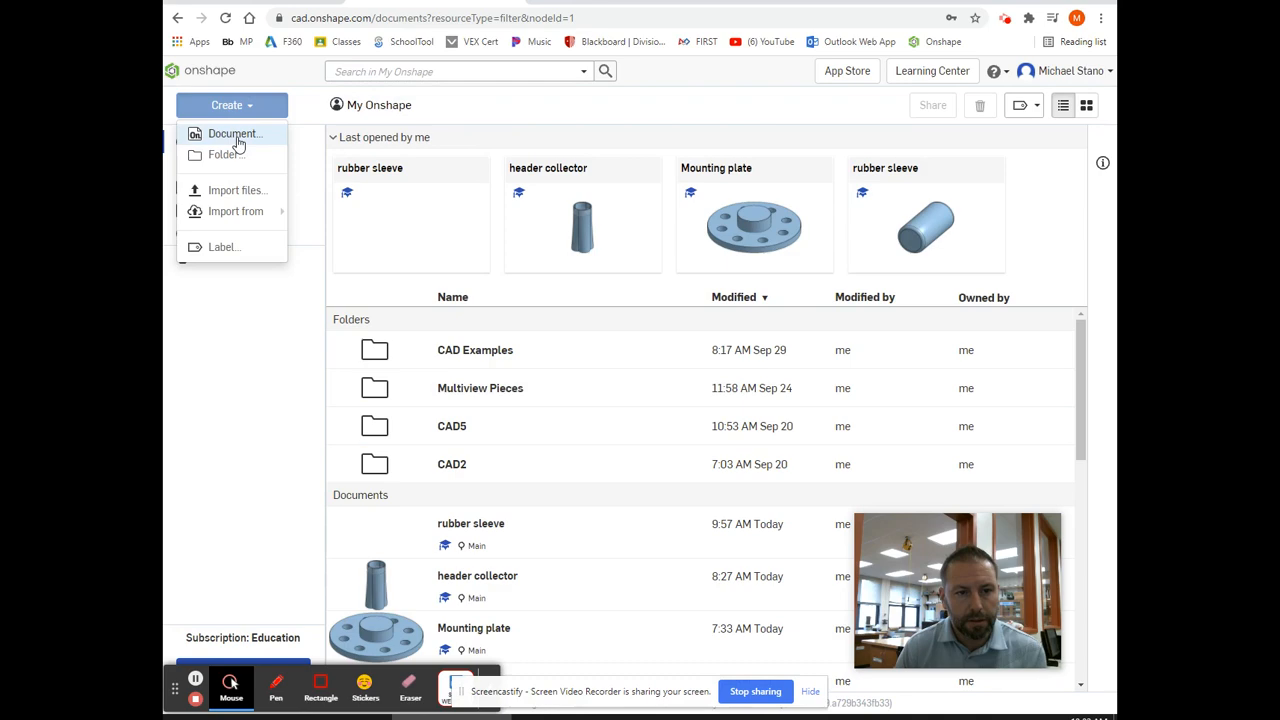
pyautogui.click(235, 133)
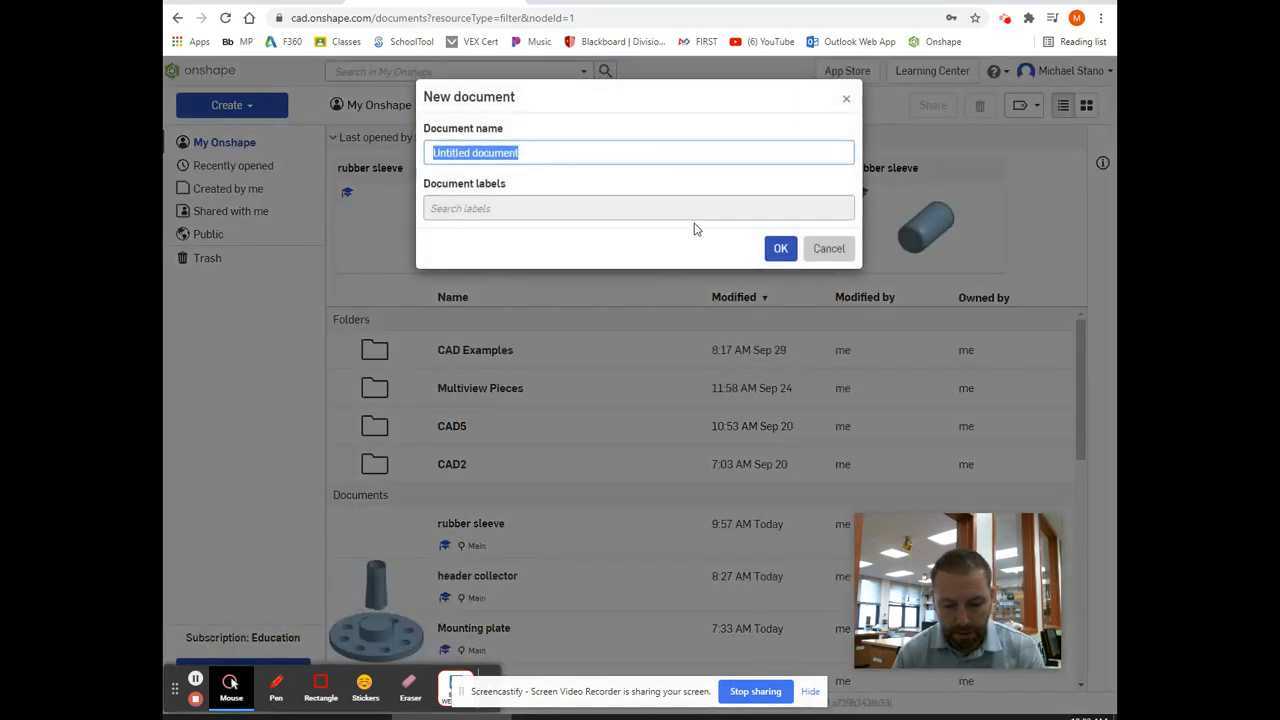
pyautogui.write('rubber')
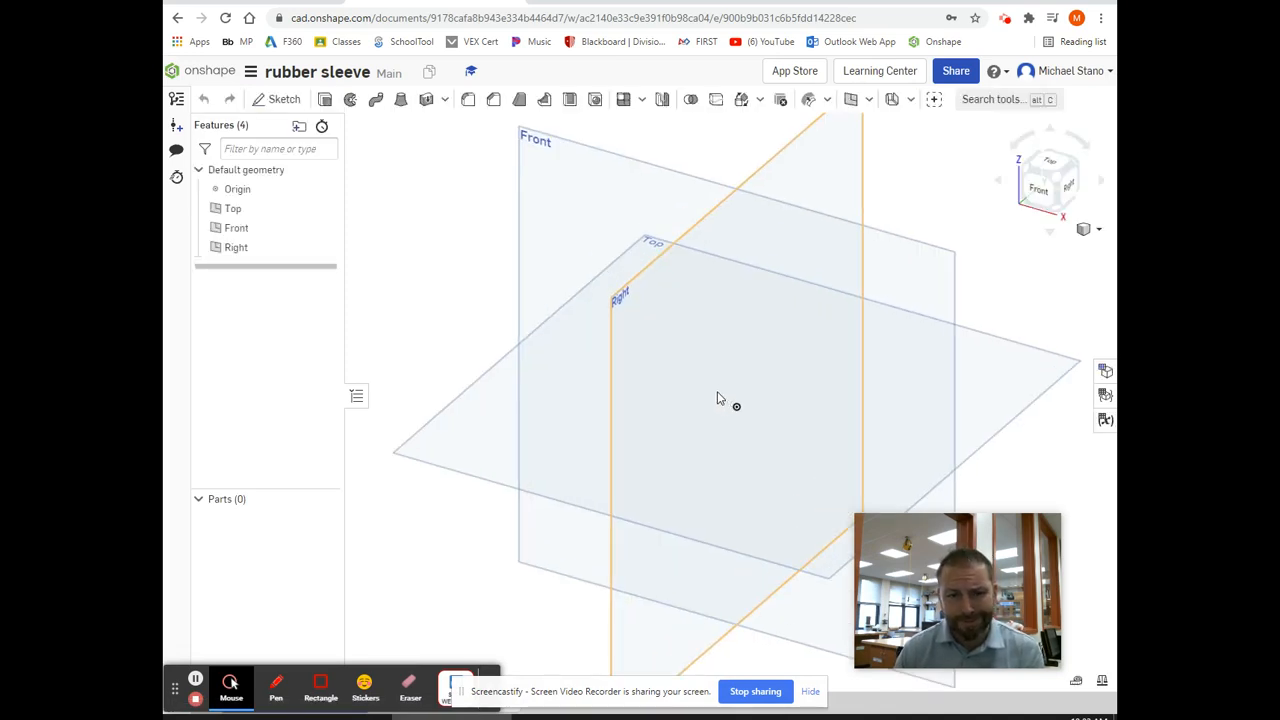
# Draw a closed L-shaped line profile on the Top plane, one leg 1.181 long.
pyautogui.moveTo(720, 400); pyautogui.dragTo(695, 322)
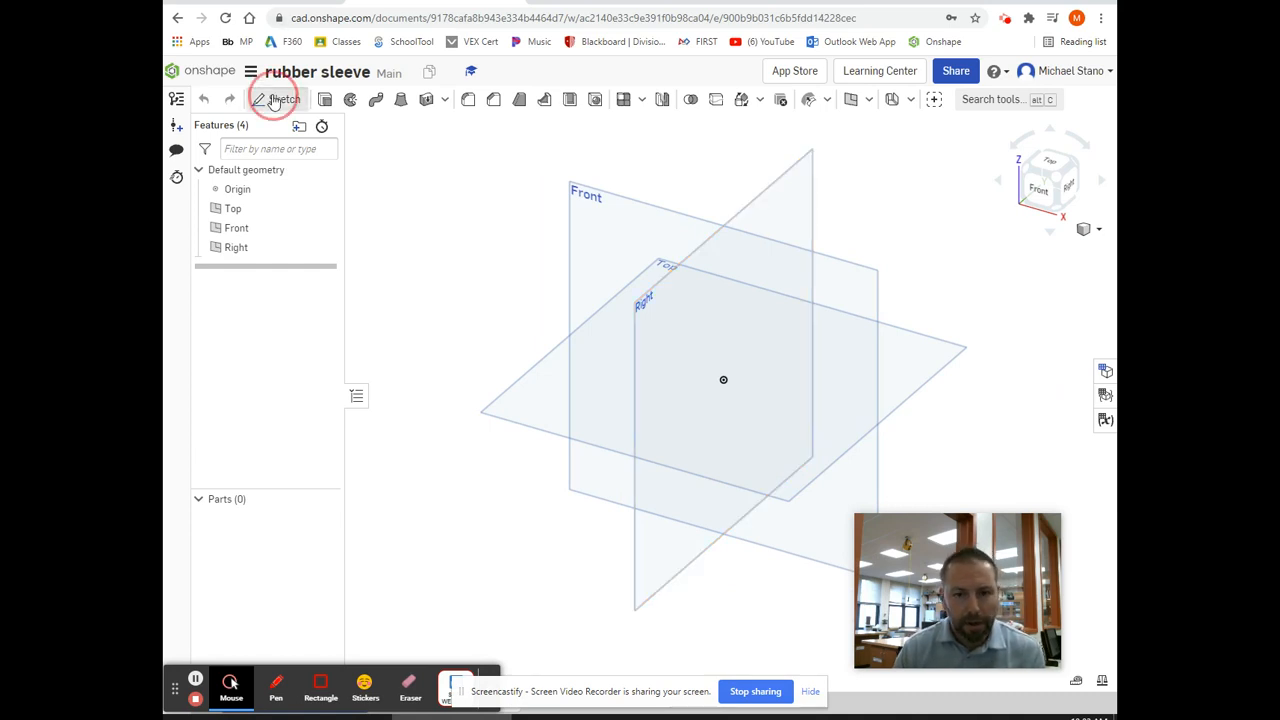
pyautogui.click(275, 99)
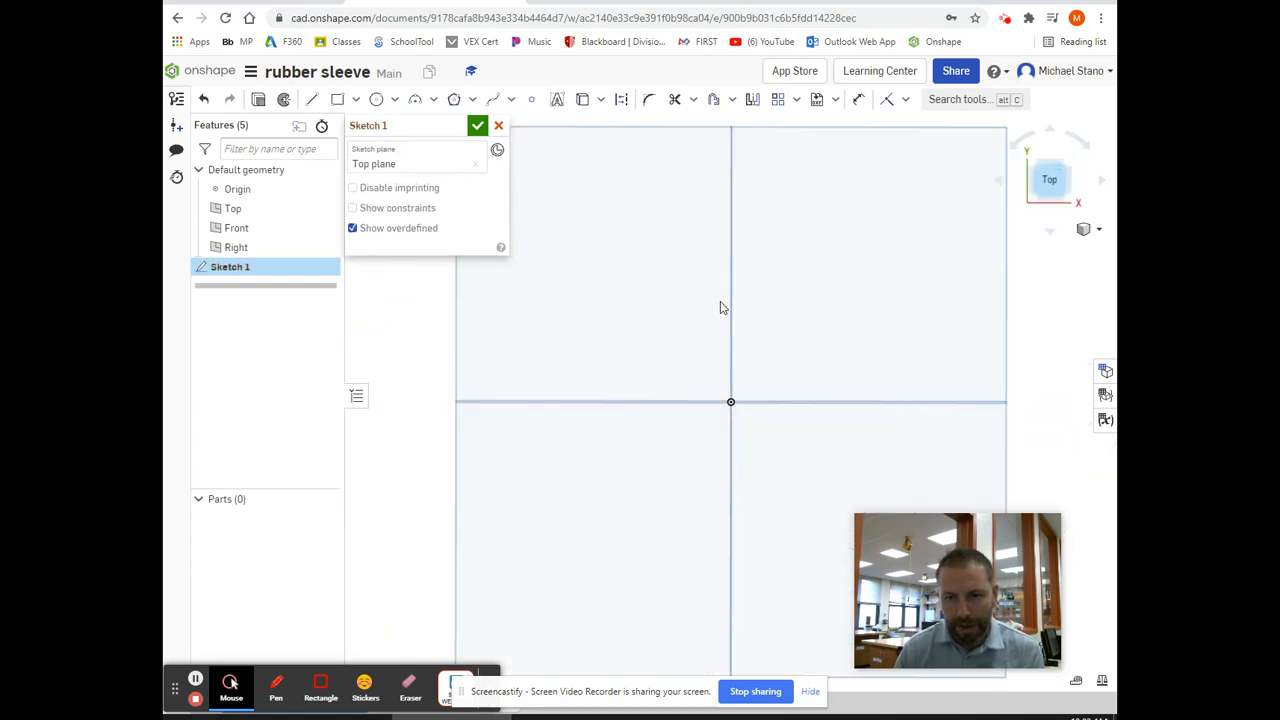
pyautogui.click(311, 99)
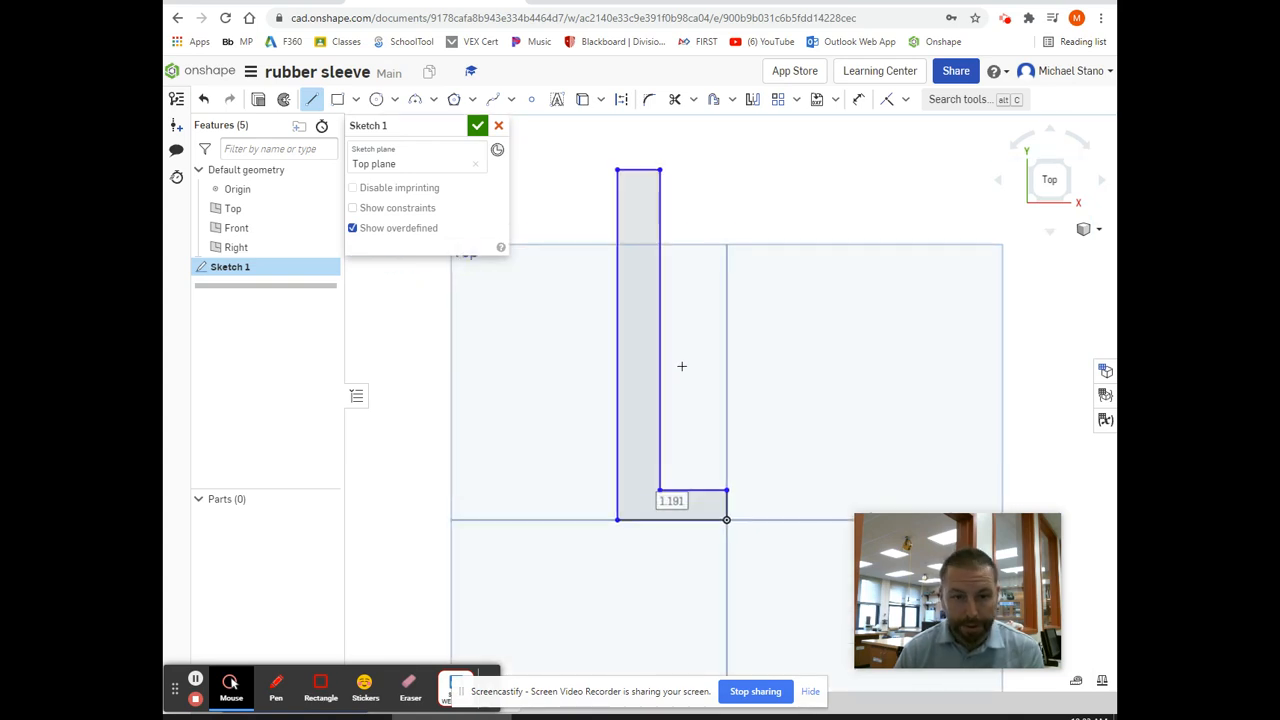
pyautogui.click(478, 125)
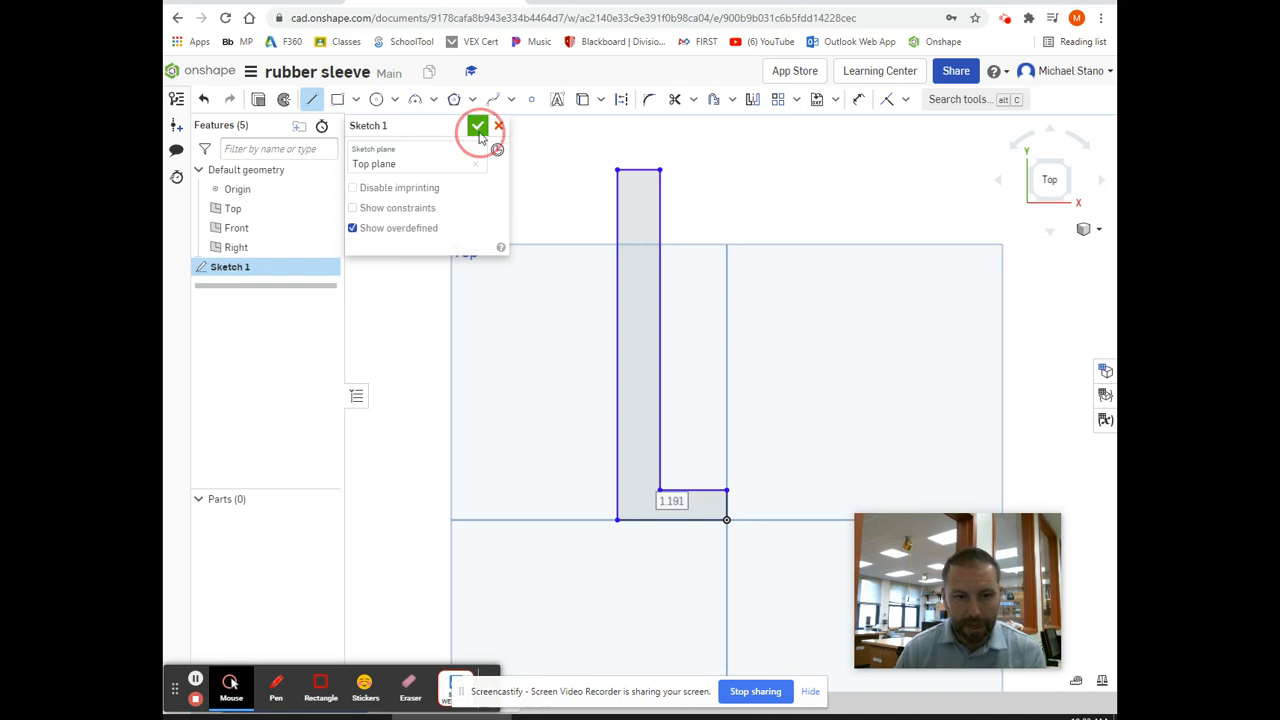
pyautogui.click(478, 125)
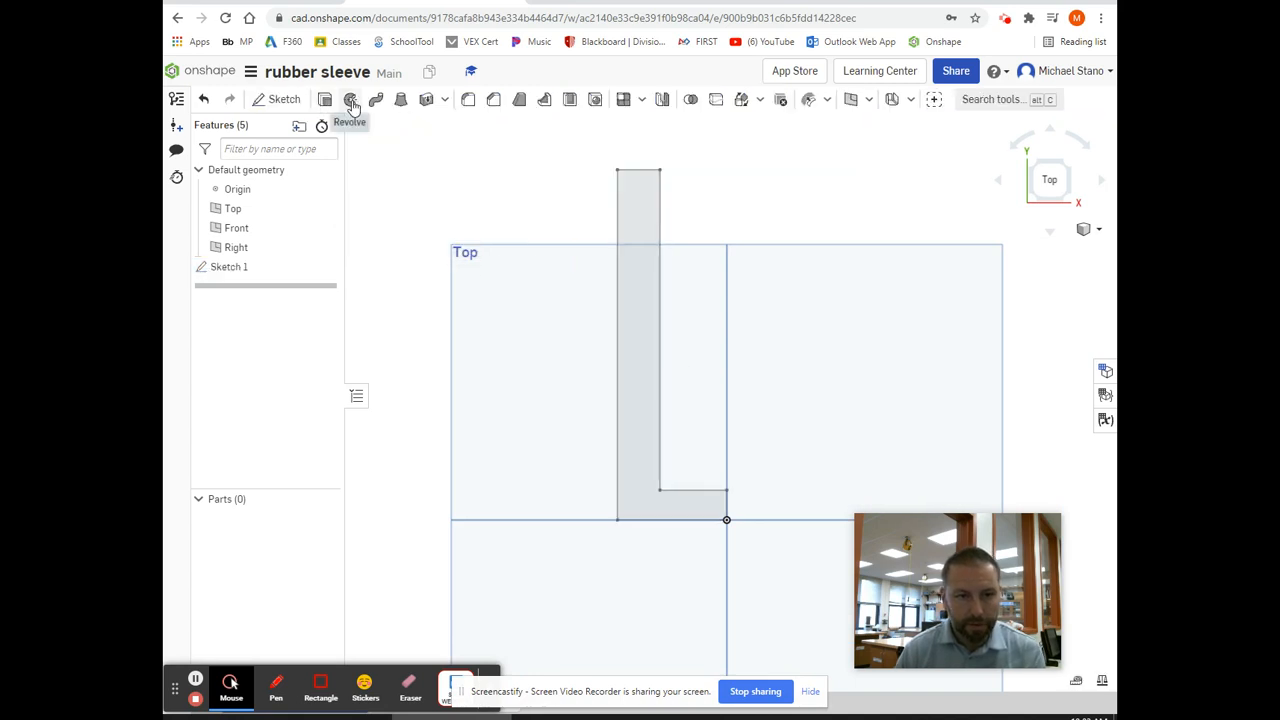
# Revolve Sketch 1 a full 360° about its vertical edge to create Part 1.
pyautogui.click(351, 99)
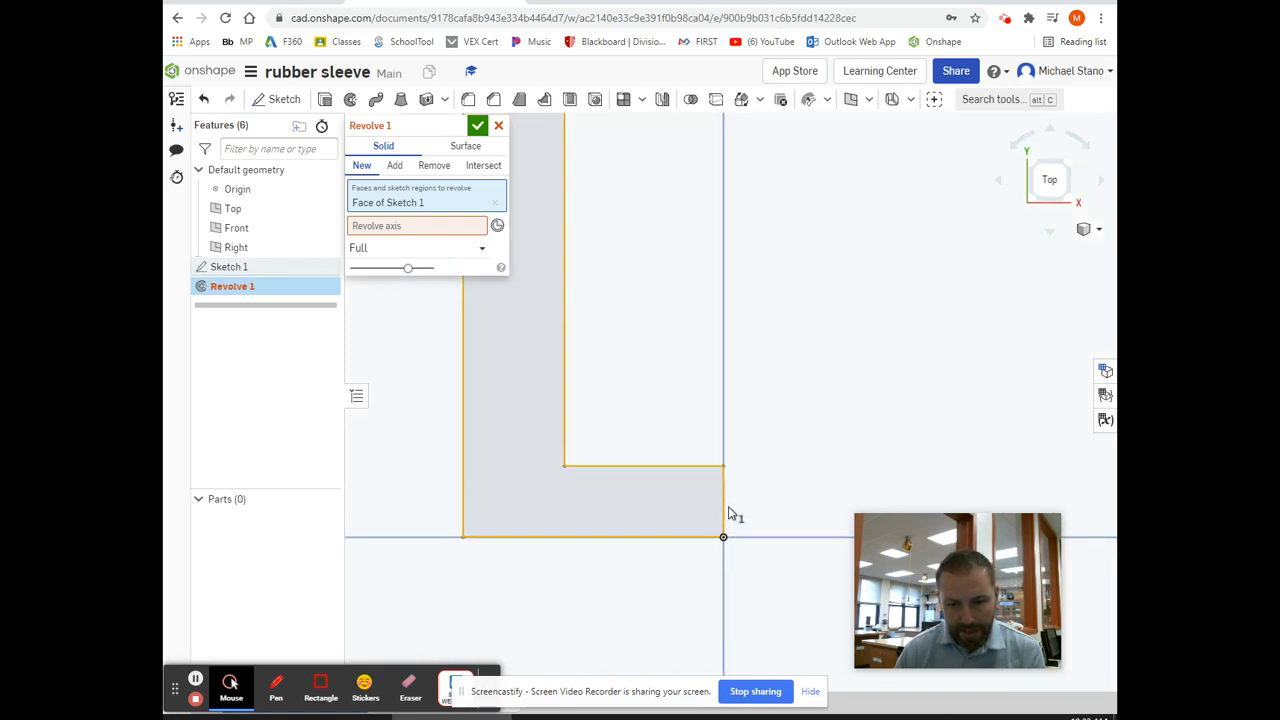
pyautogui.click(415, 225)
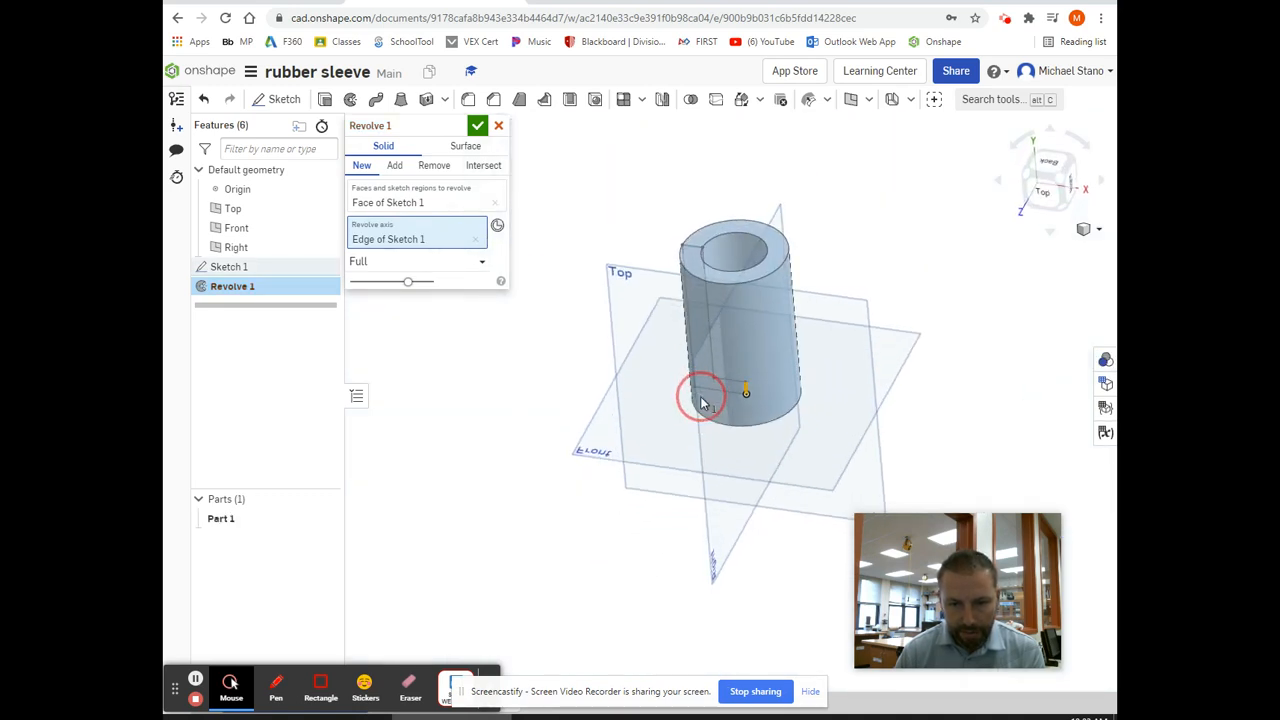
pyautogui.click(477, 125)
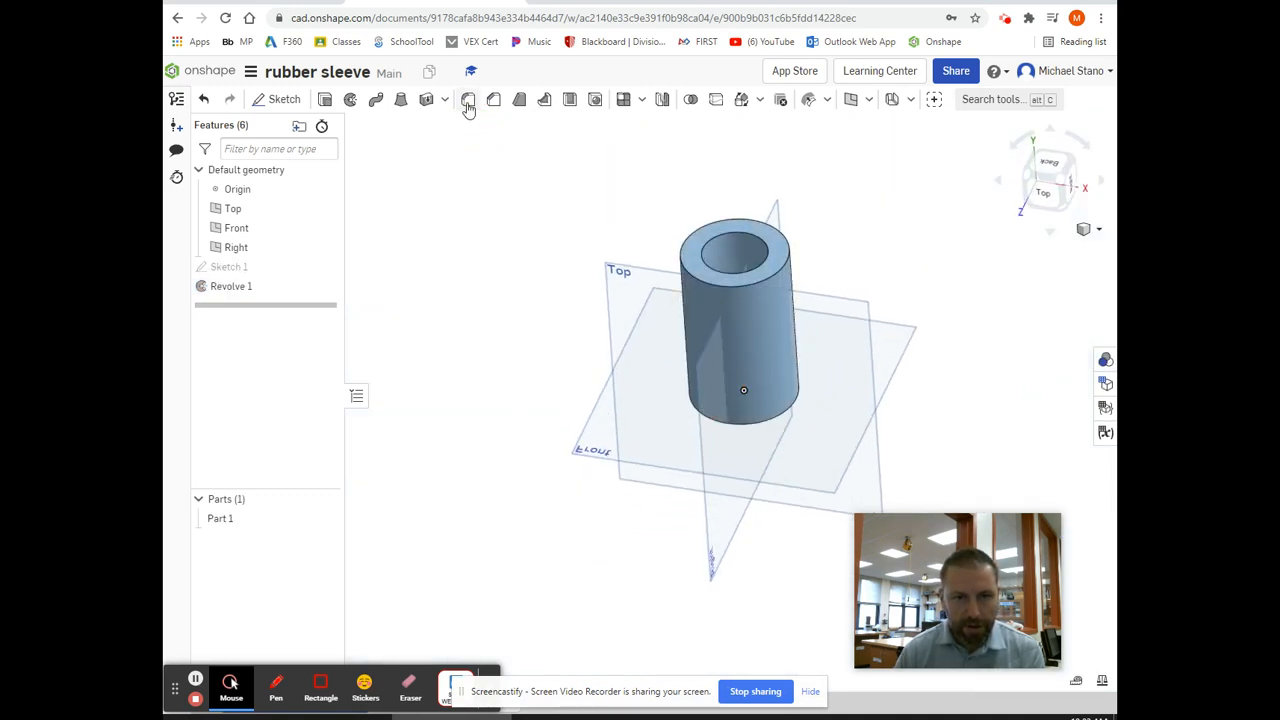
# Add Fillet 1 with 0.125 in radius to the sleeve's two circular end edges.
pyautogui.click(467, 99)
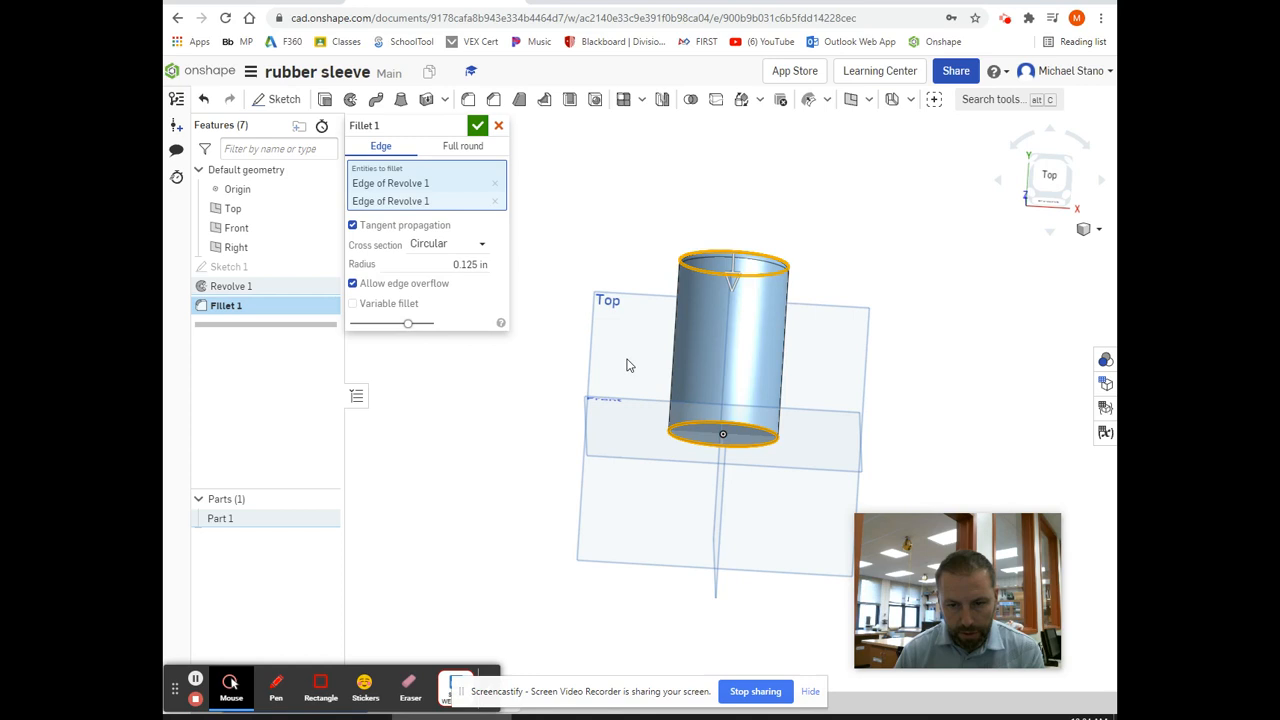
pyautogui.click(477, 125)
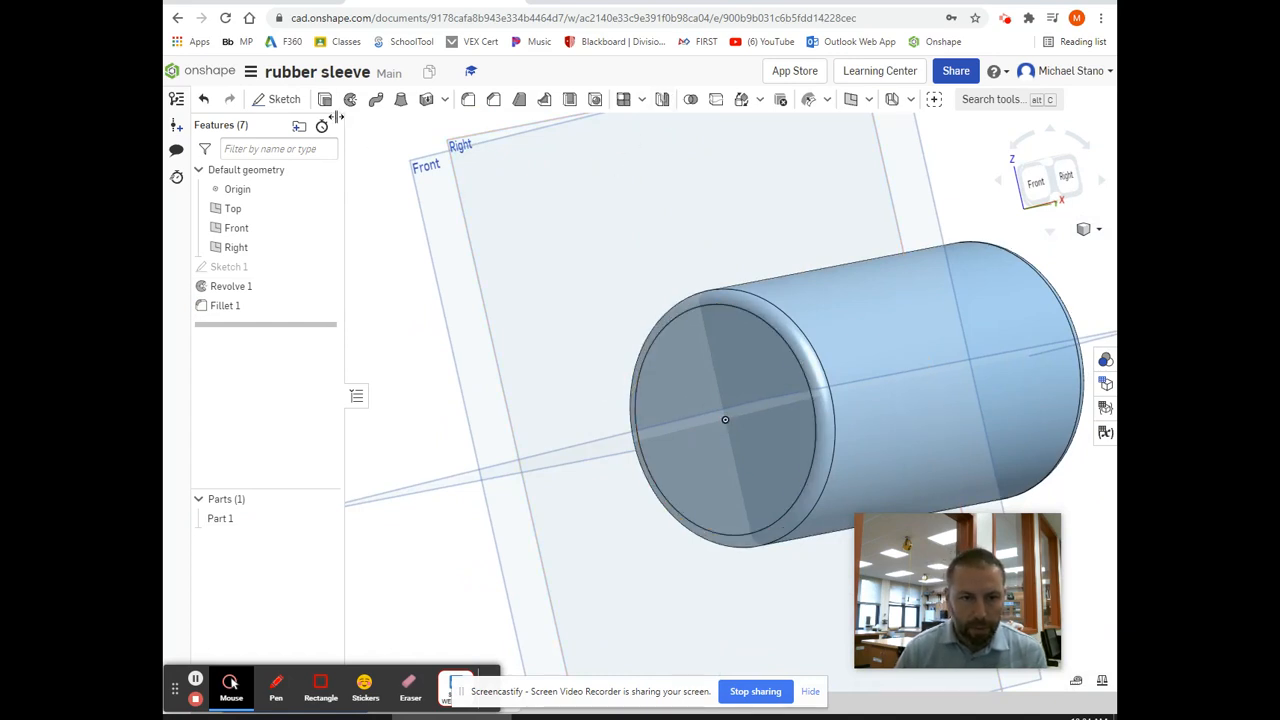
# Create Sketch 2 on the sleeve's end face with one point at its centre.
pyautogui.click(284, 98)
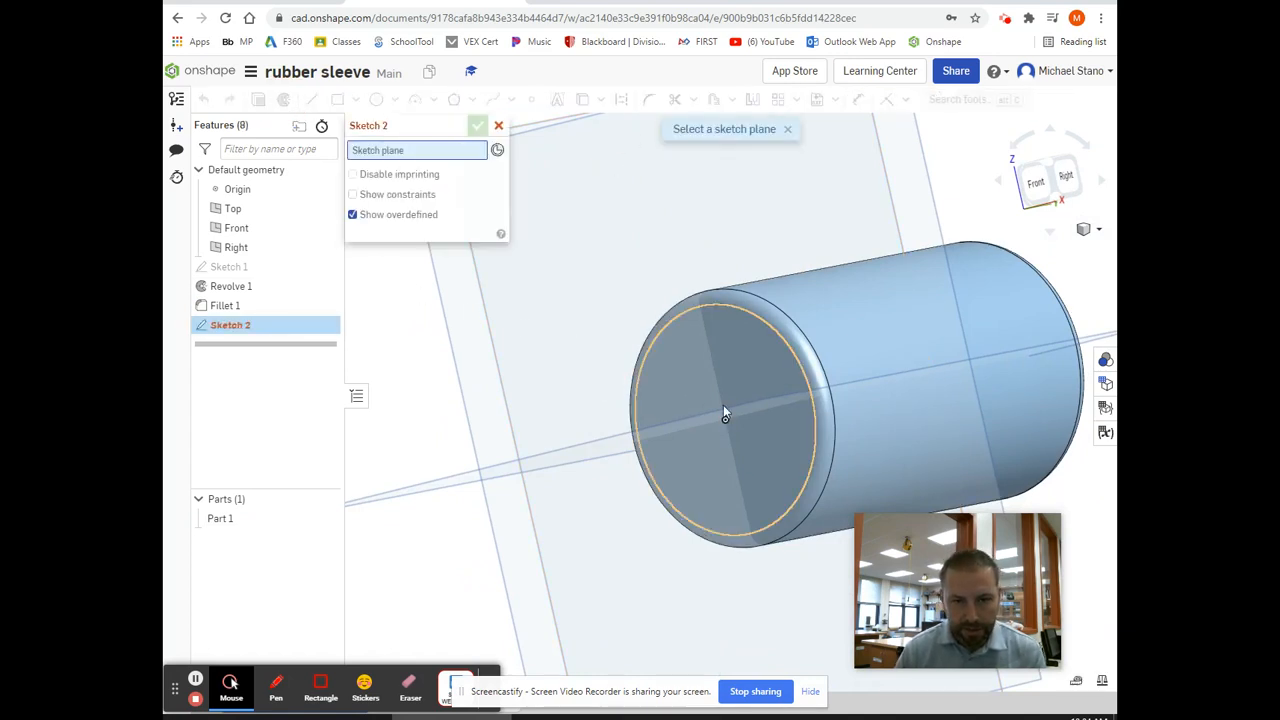
pyautogui.click(725, 415)
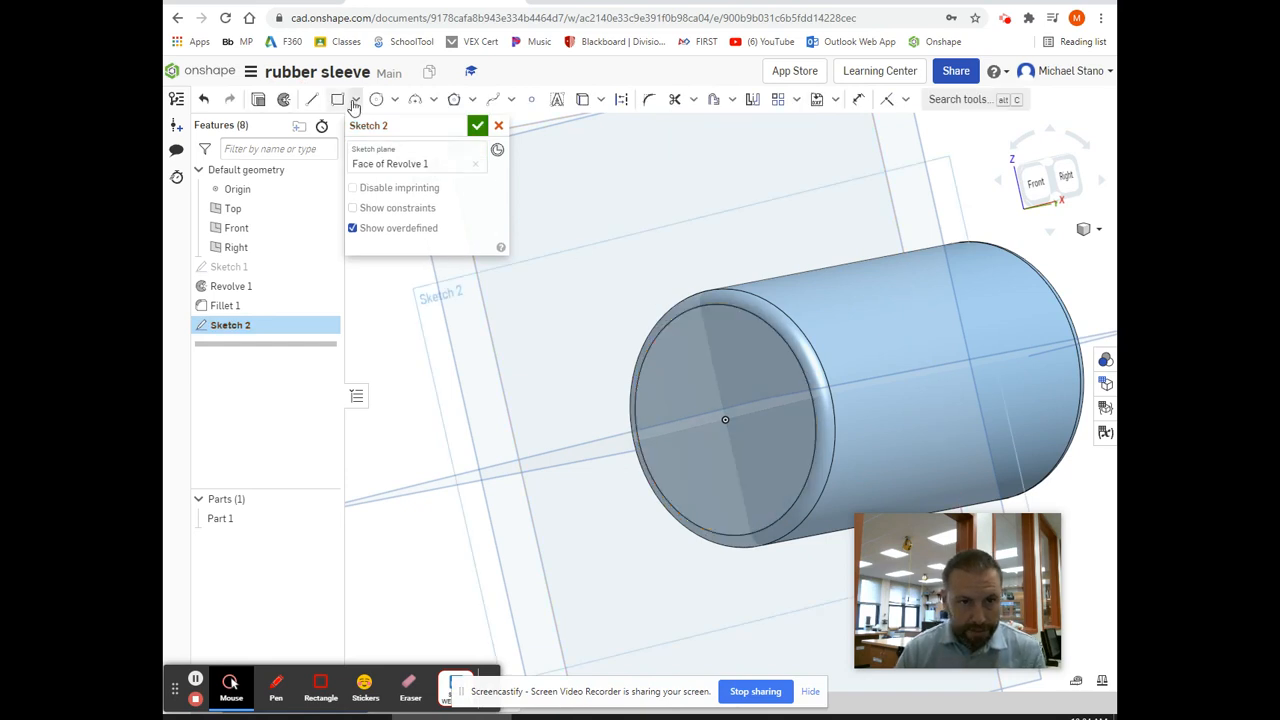
pyautogui.click(531, 99)
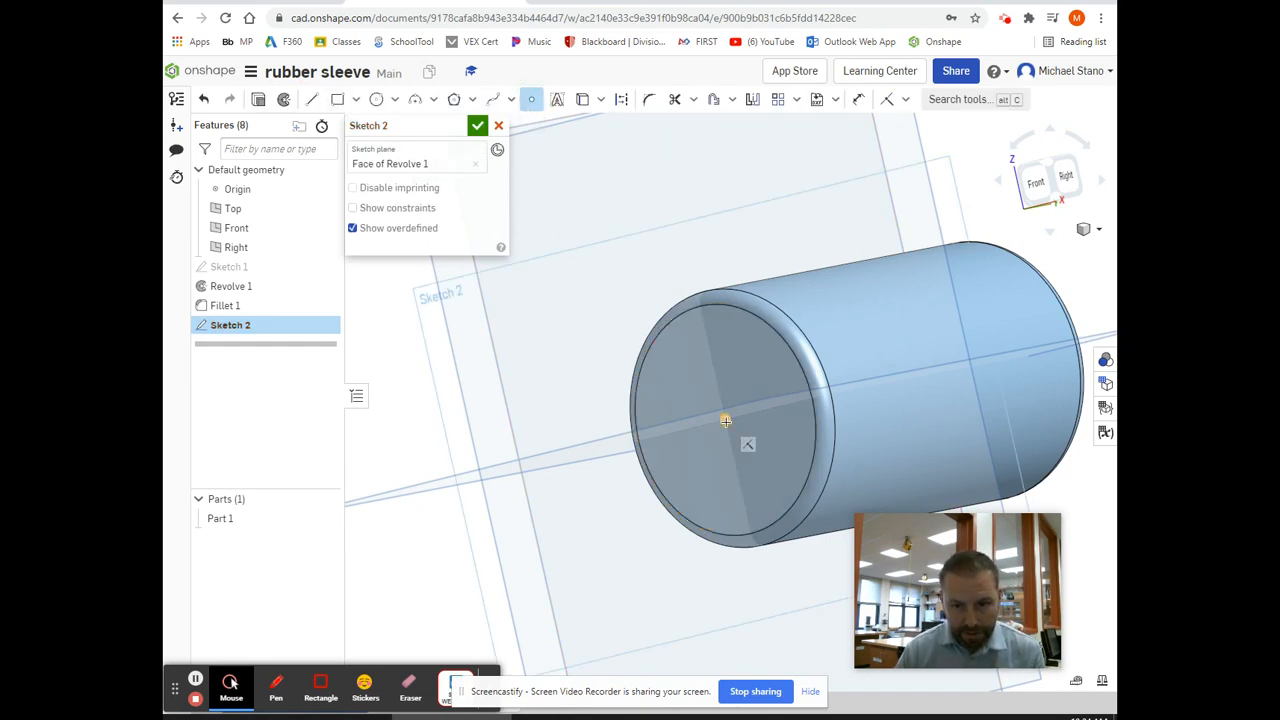
pyautogui.click(477, 125)
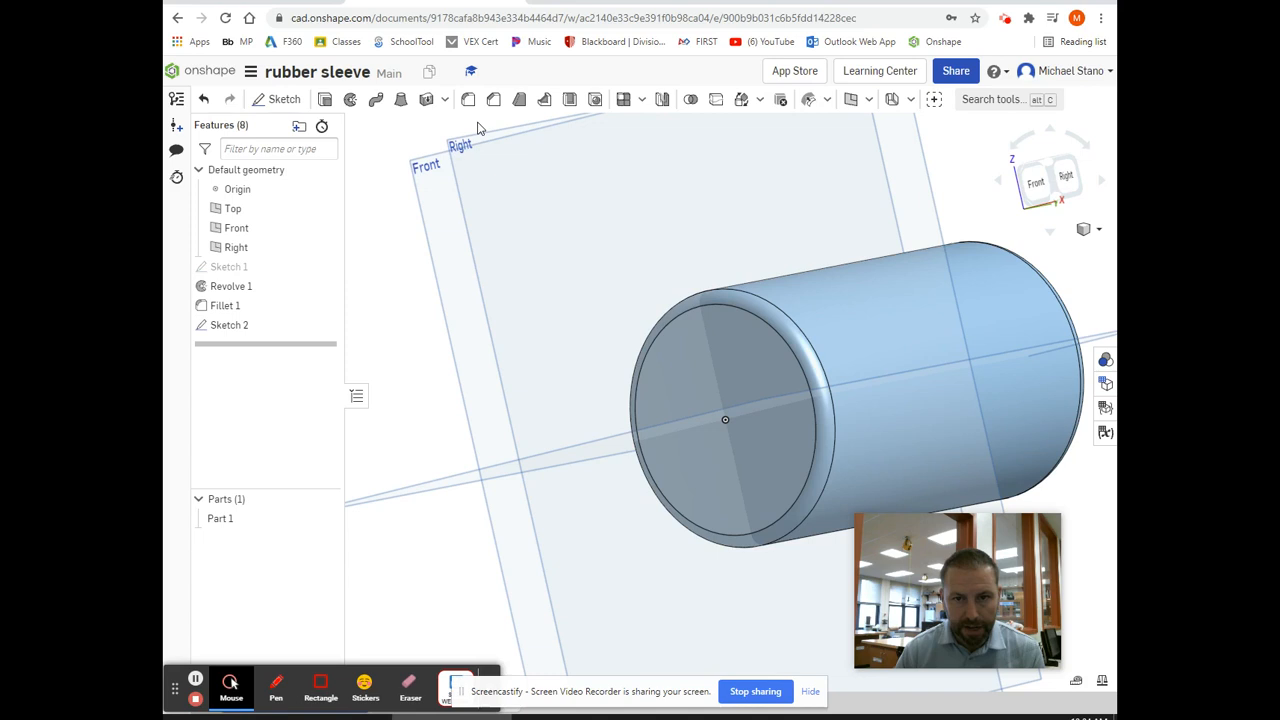
pyautogui.click(425, 99)
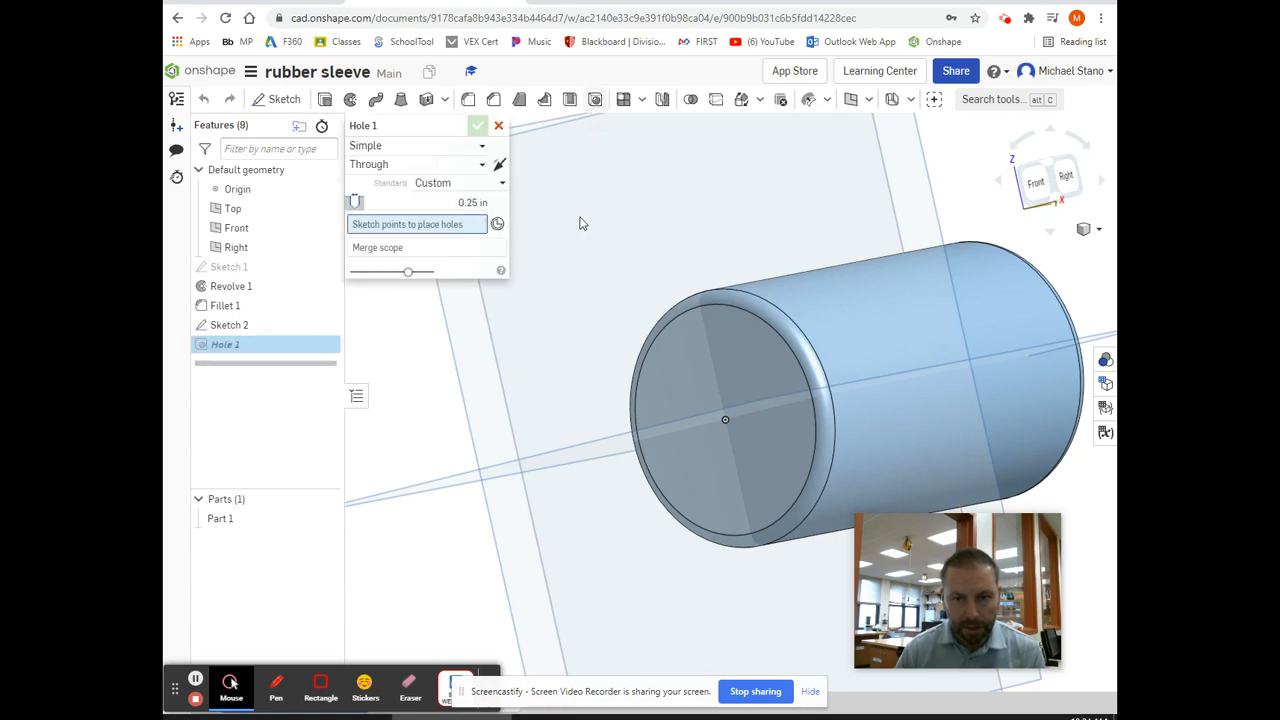
# Cut a 0.5 in simple through hole at Sketch 2's point and orbit to inspect it.
pyautogui.click(725, 420)
pyautogui.write('0.5')
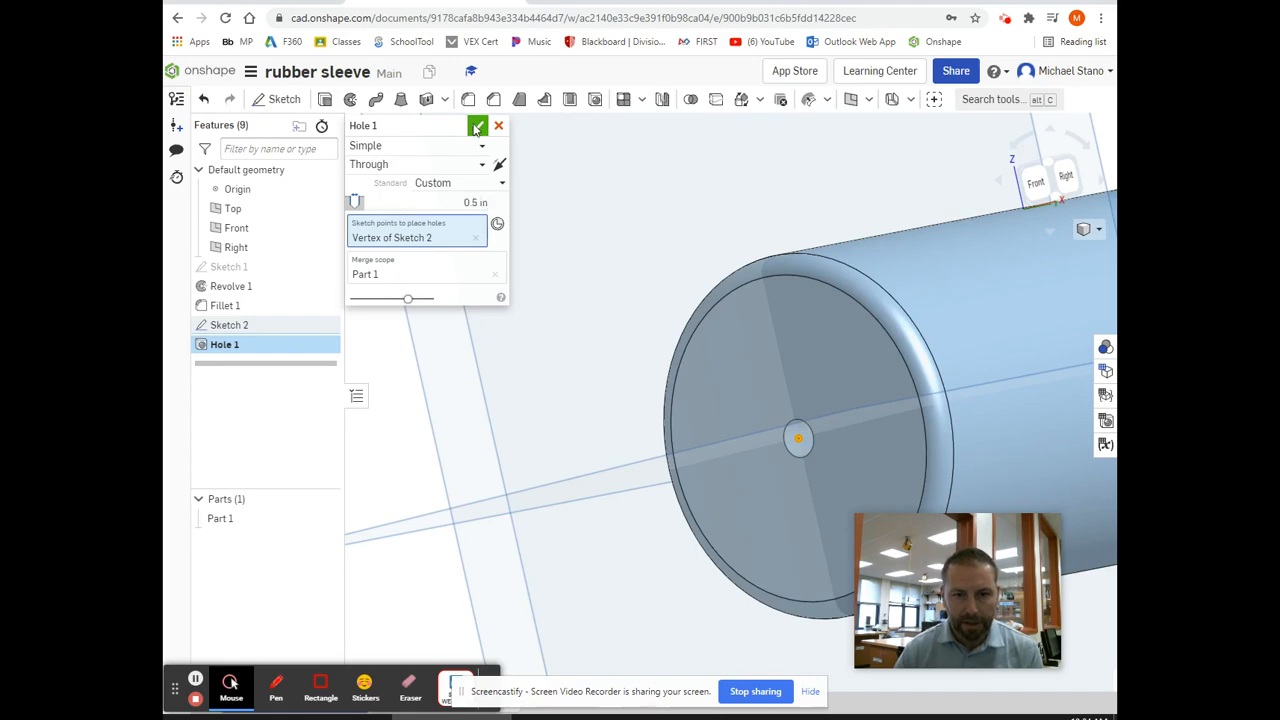
pyautogui.click(478, 125)
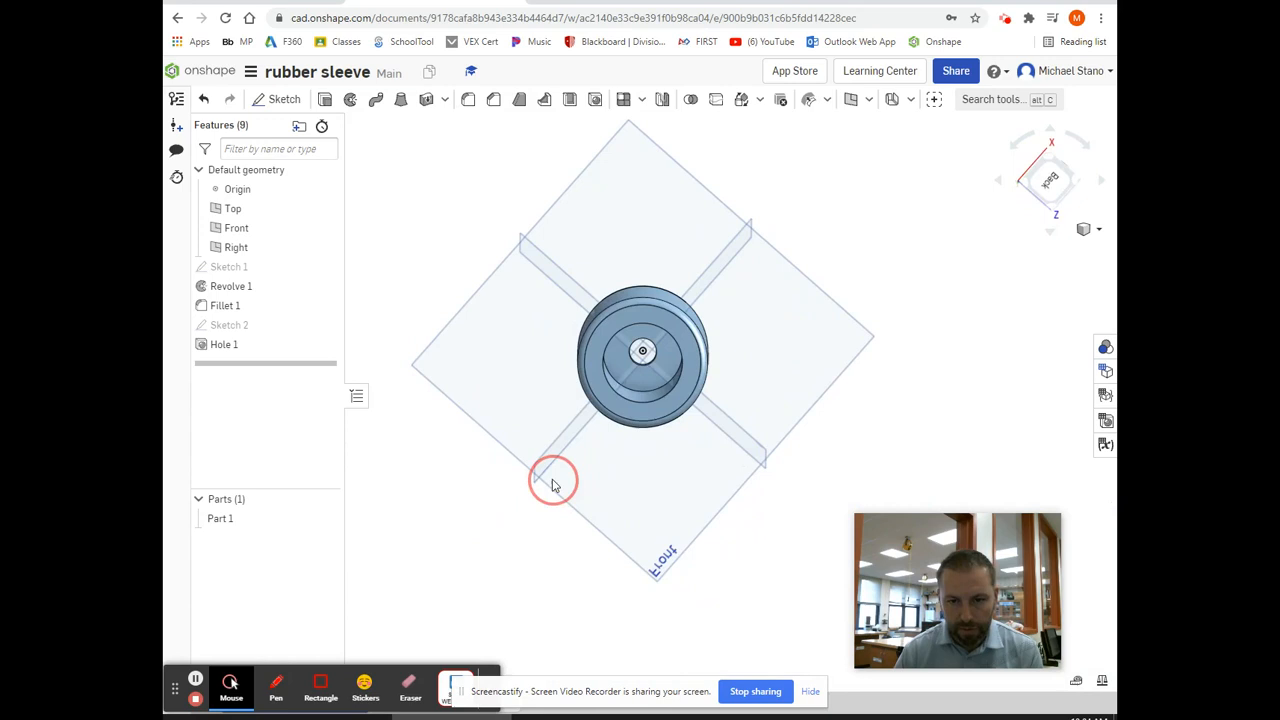
pyautogui.moveTo(555, 480); pyautogui.dragTo(490, 418)
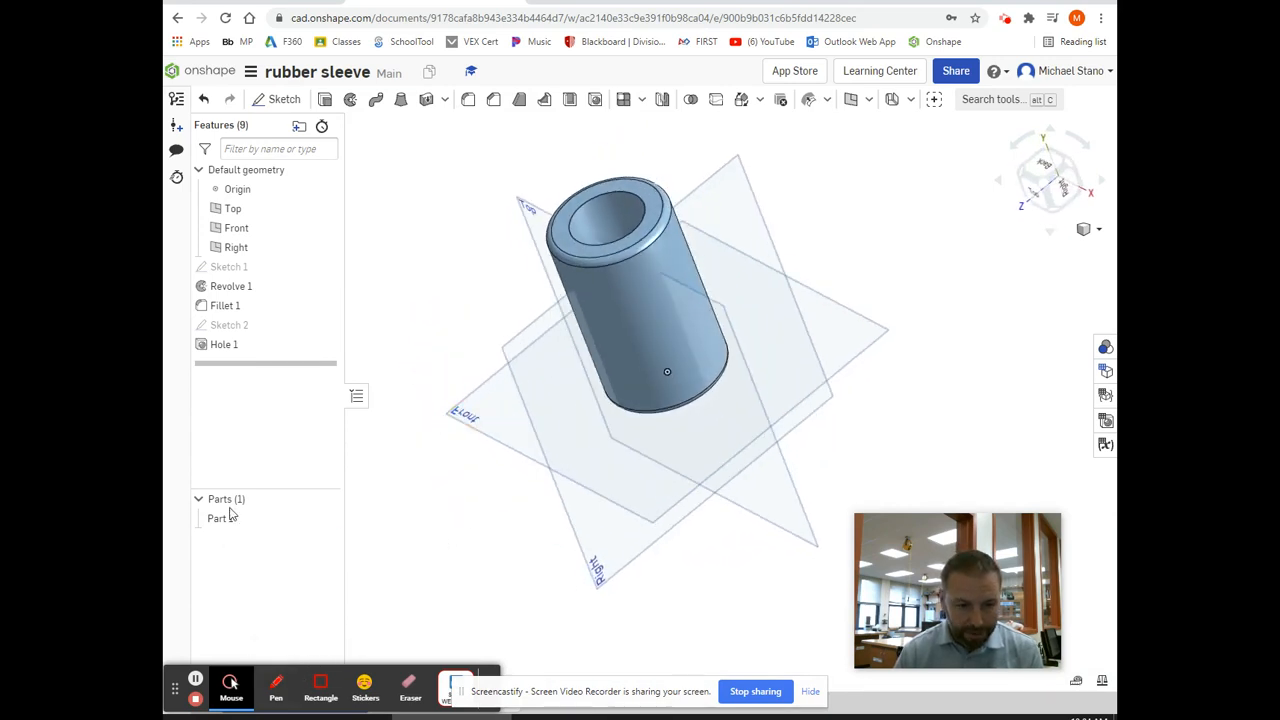
pyautogui.rightClick(220, 518)
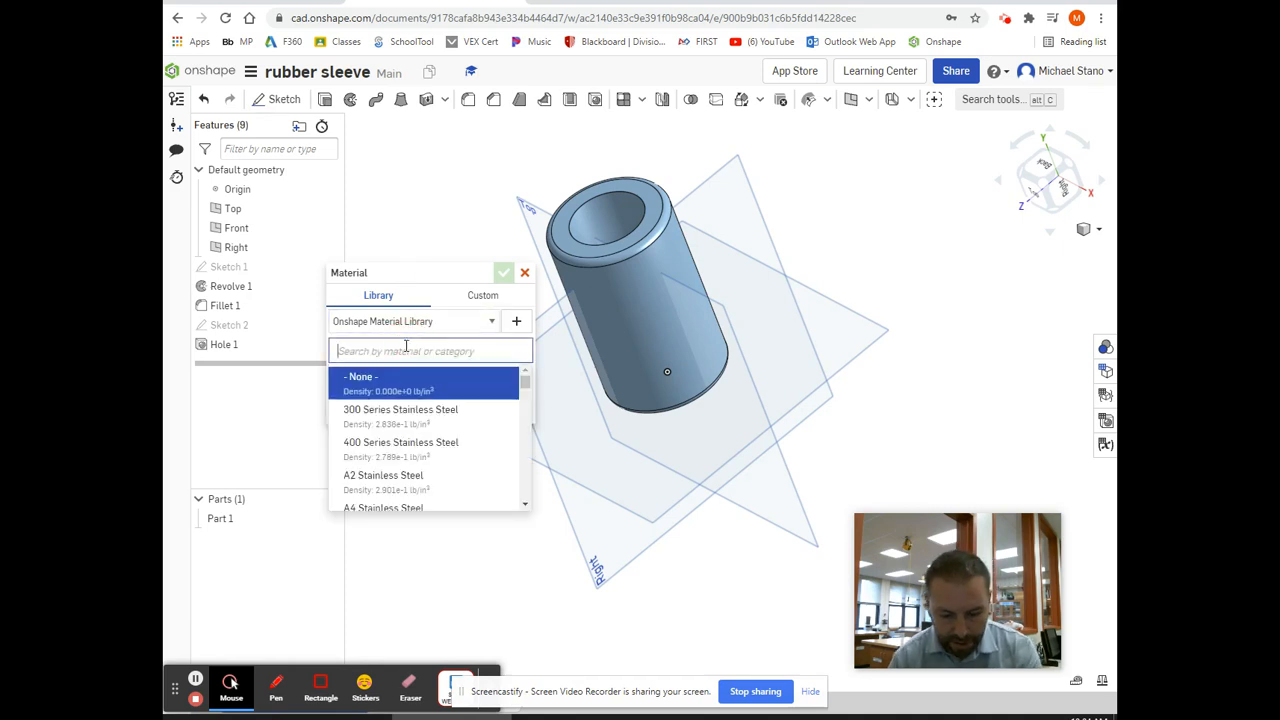
# Search 'neop' and assign Neoprene as Part 1's material.
pyautogui.write('neop')
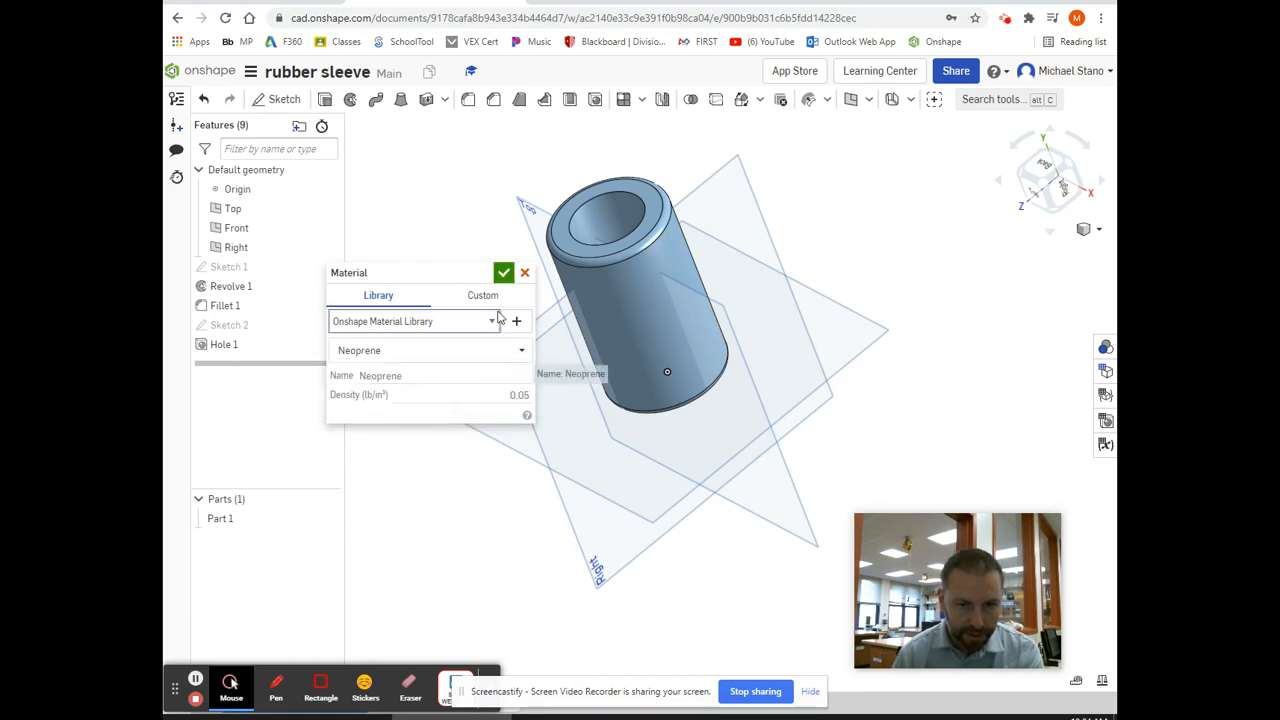
pyautogui.click(504, 272)
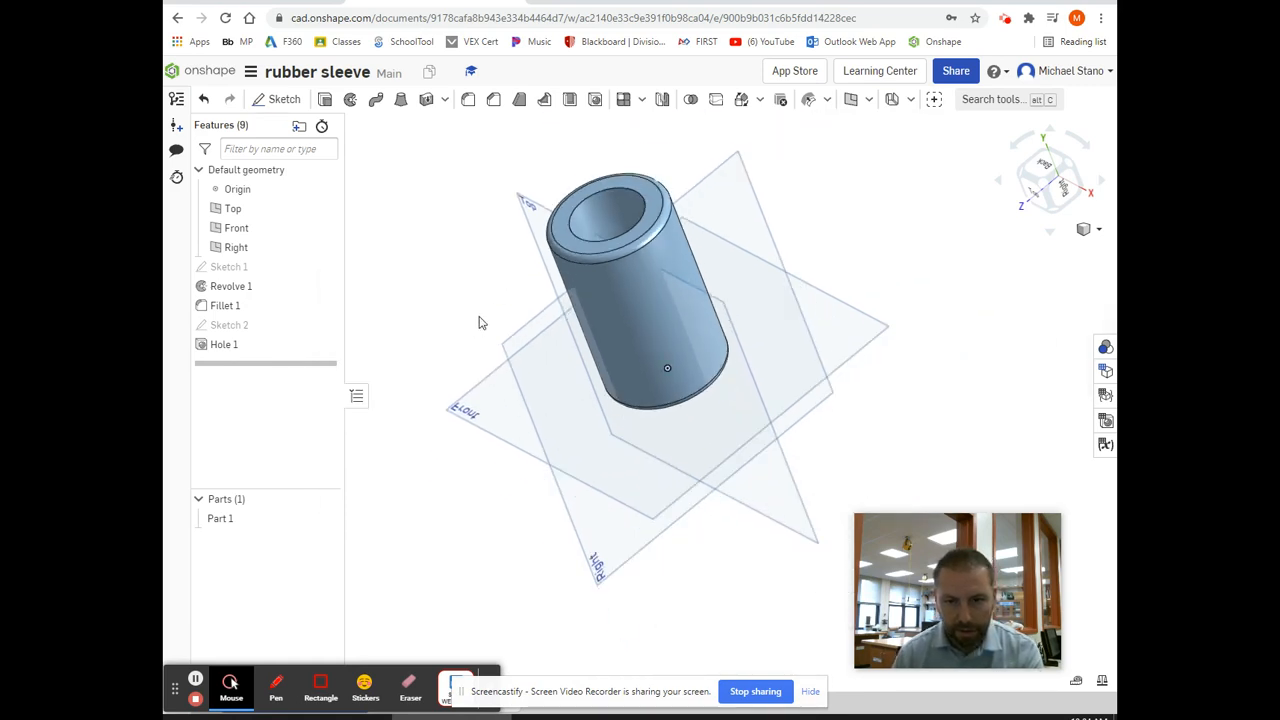
pyautogui.moveTo(480, 322); pyautogui.dragTo(630, 614)
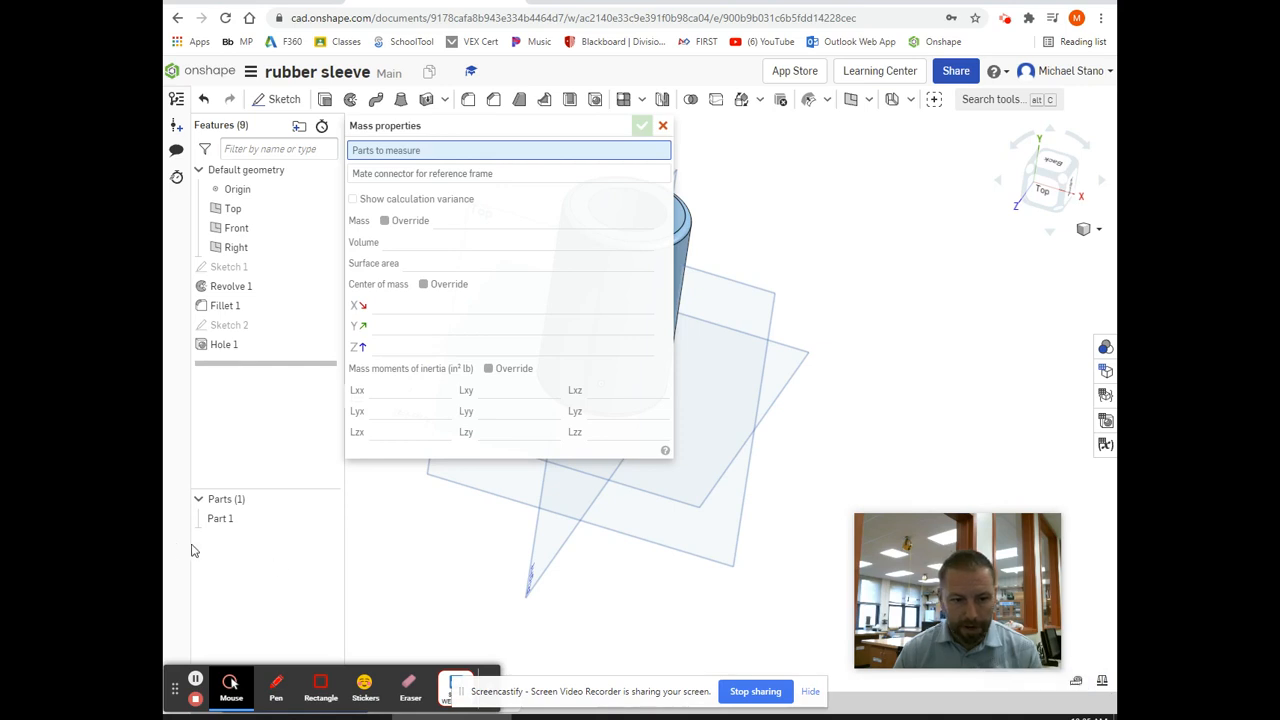
# Measure Part 1: 0.554 lb mass, 11.075 in³ volume, 52.682 in² surface area.
pyautogui.click(219, 518)
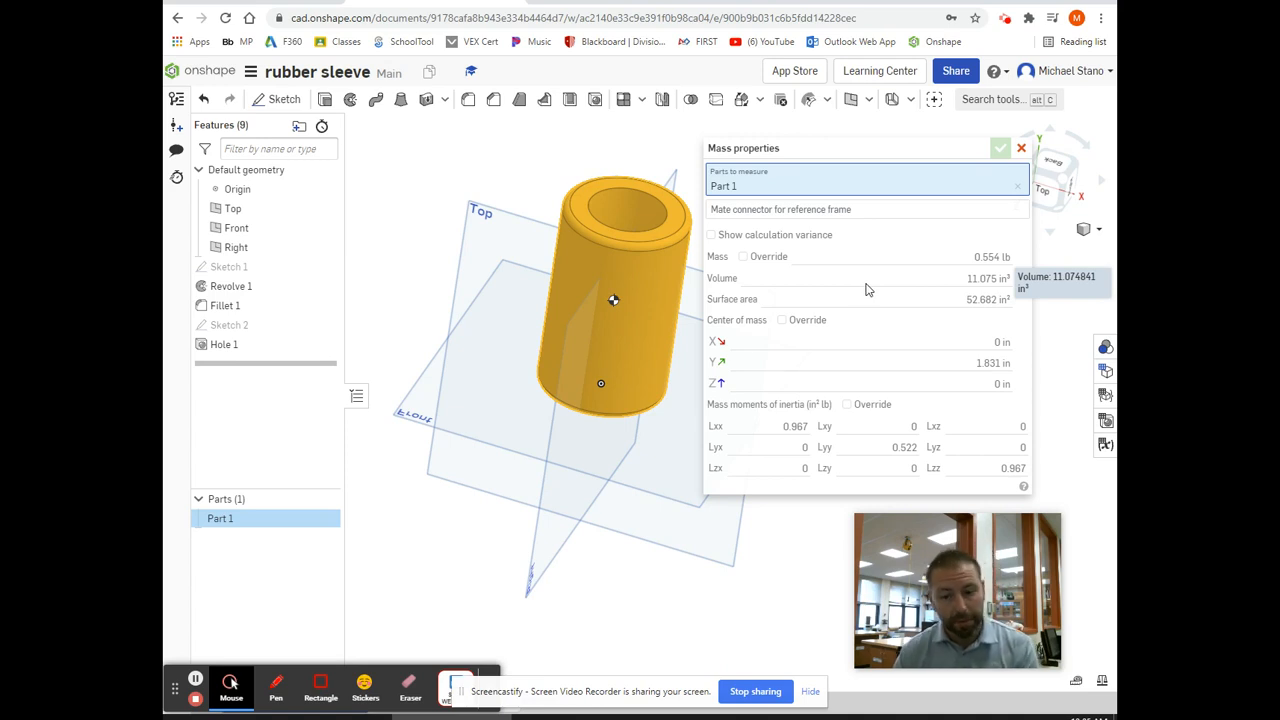
pyautogui.moveTo(772, 268)
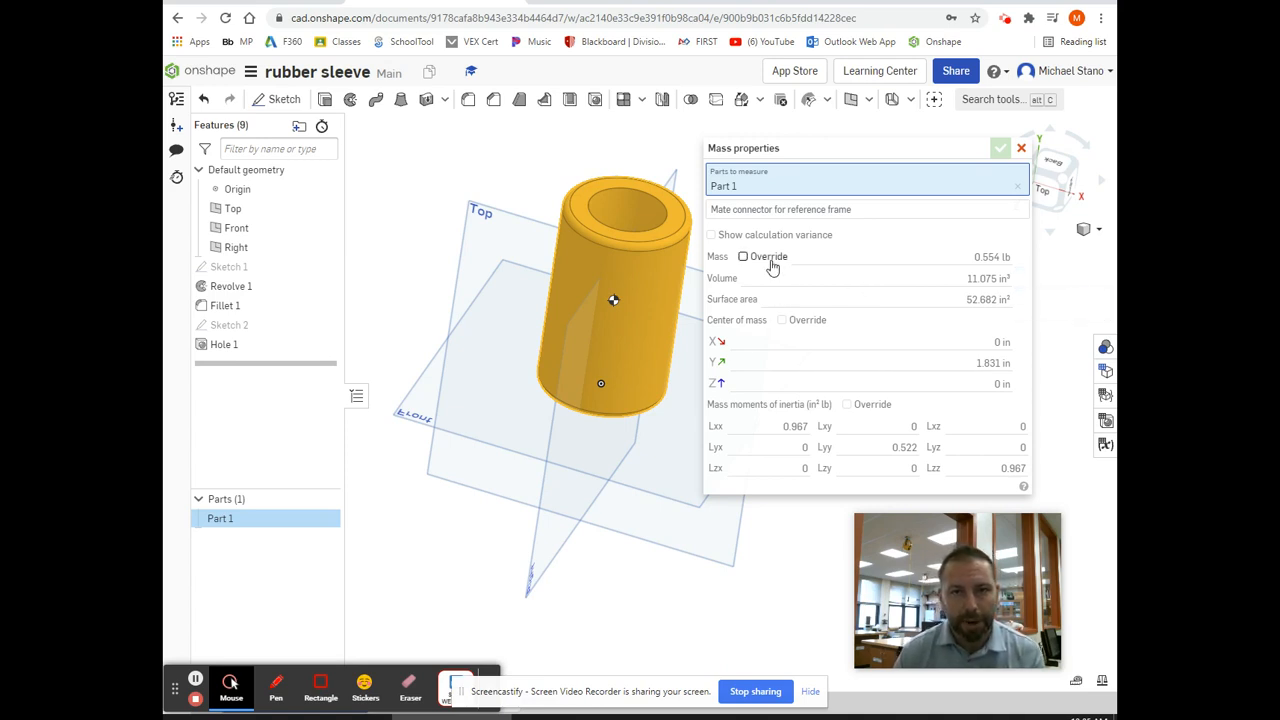